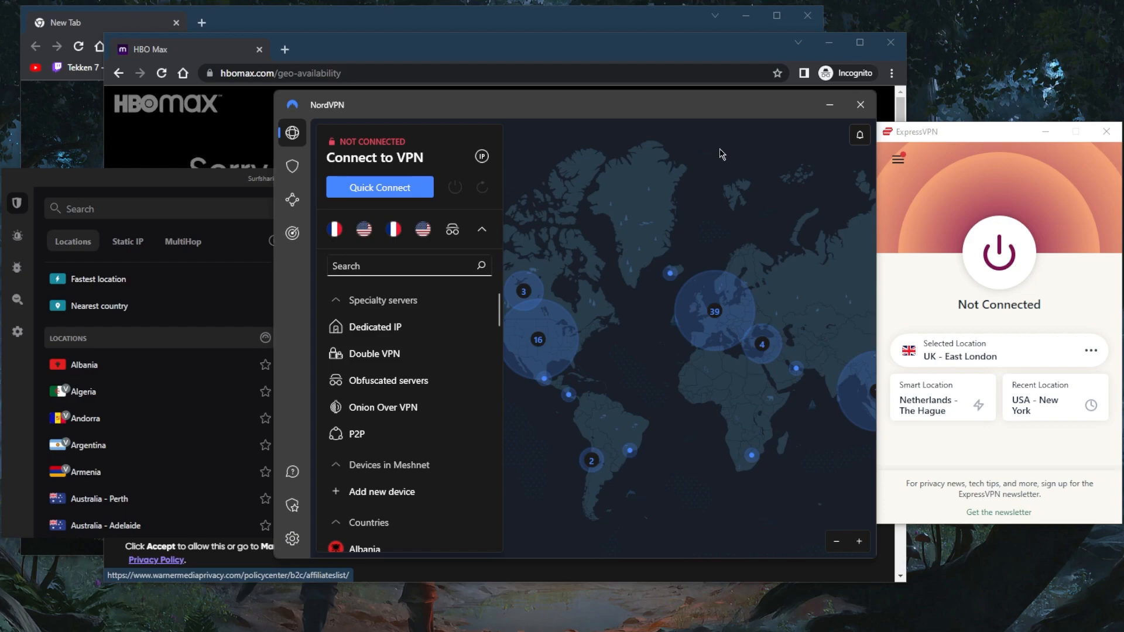
mouse_move(764, 150)
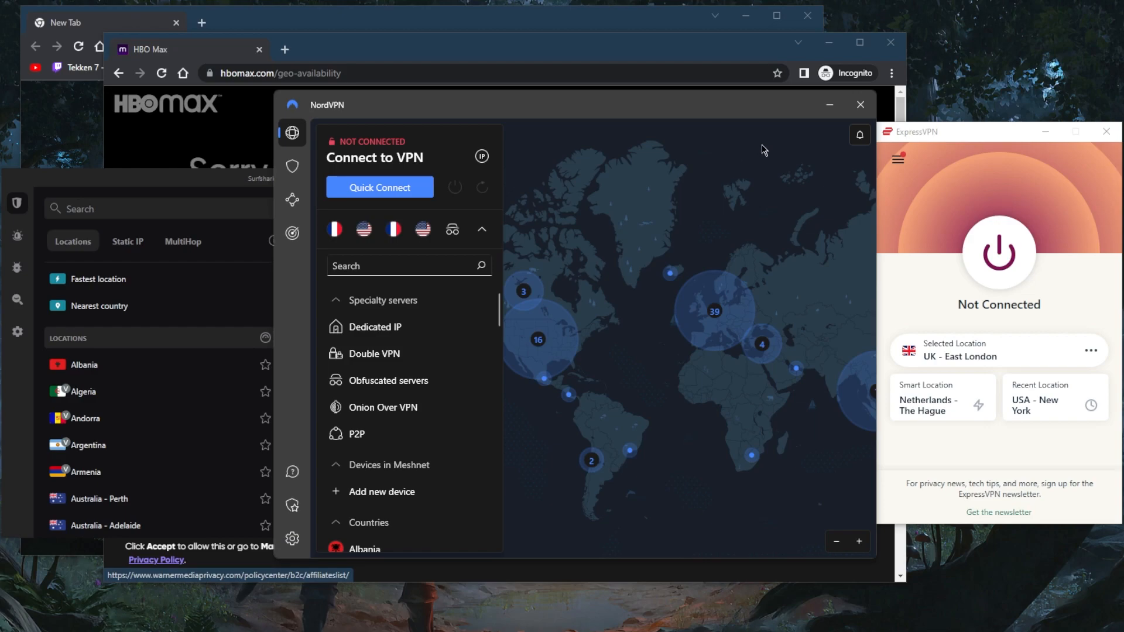
mouse_move(726, 307)
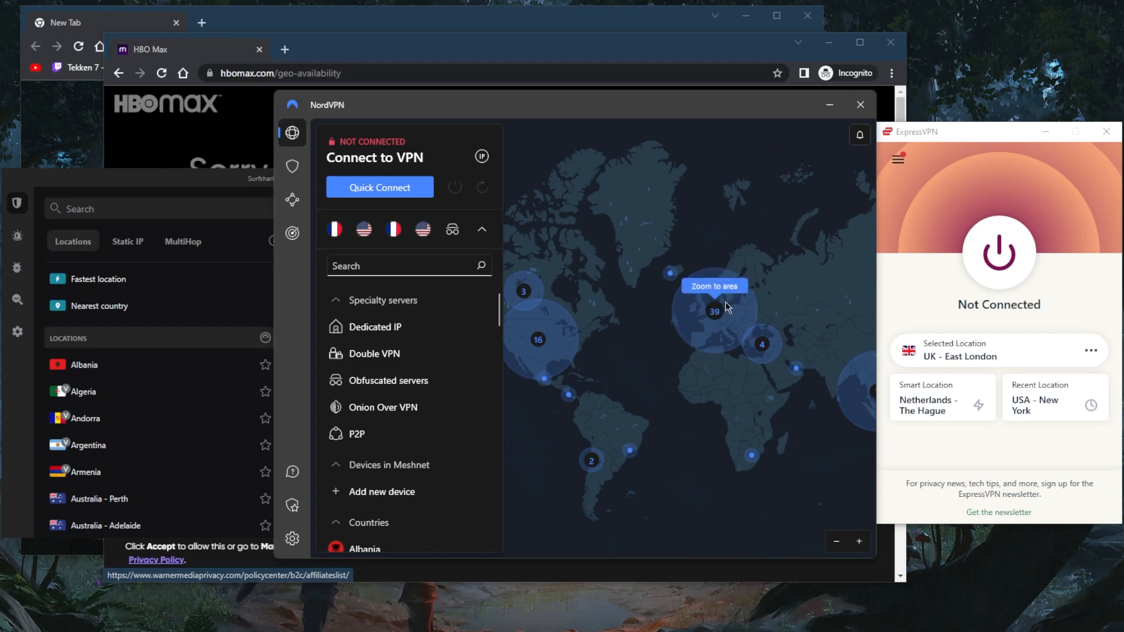
mouse_move(713, 311)
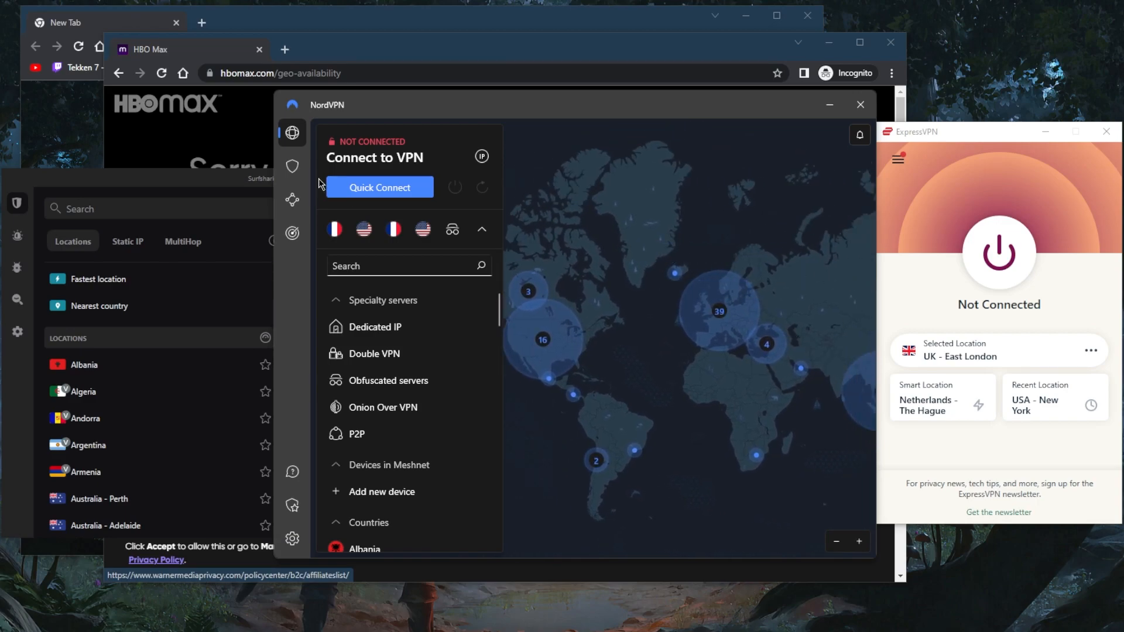
- Connect ExpressVPN to the UK – East London server
click(998, 252)
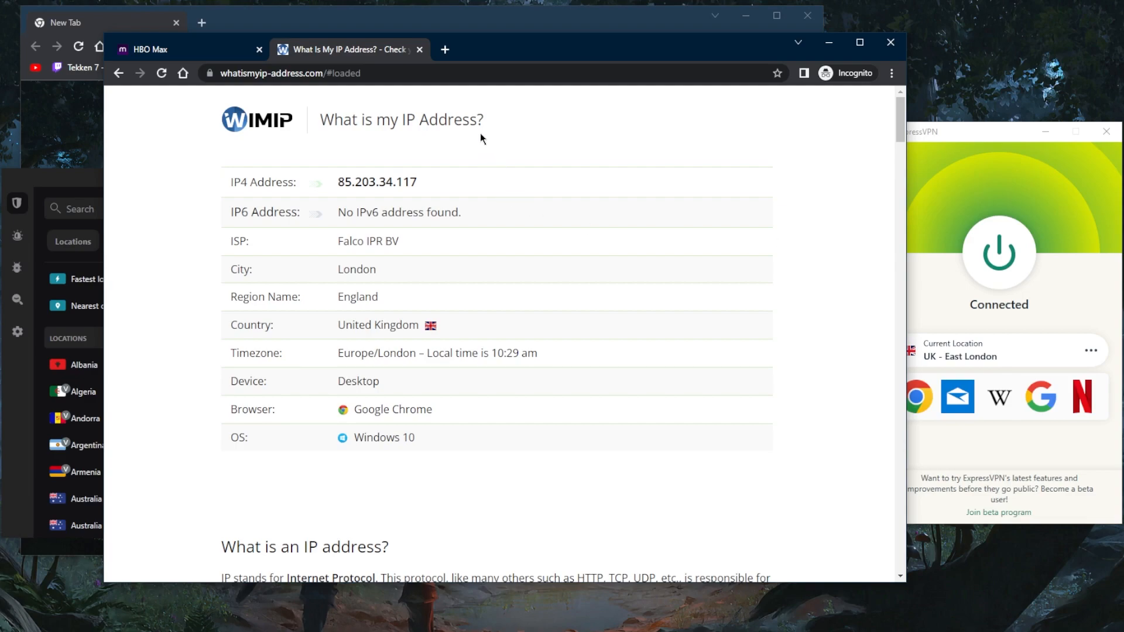
- Return to the HBO Max geo-availability tab to recheck the region block
click(151, 49)
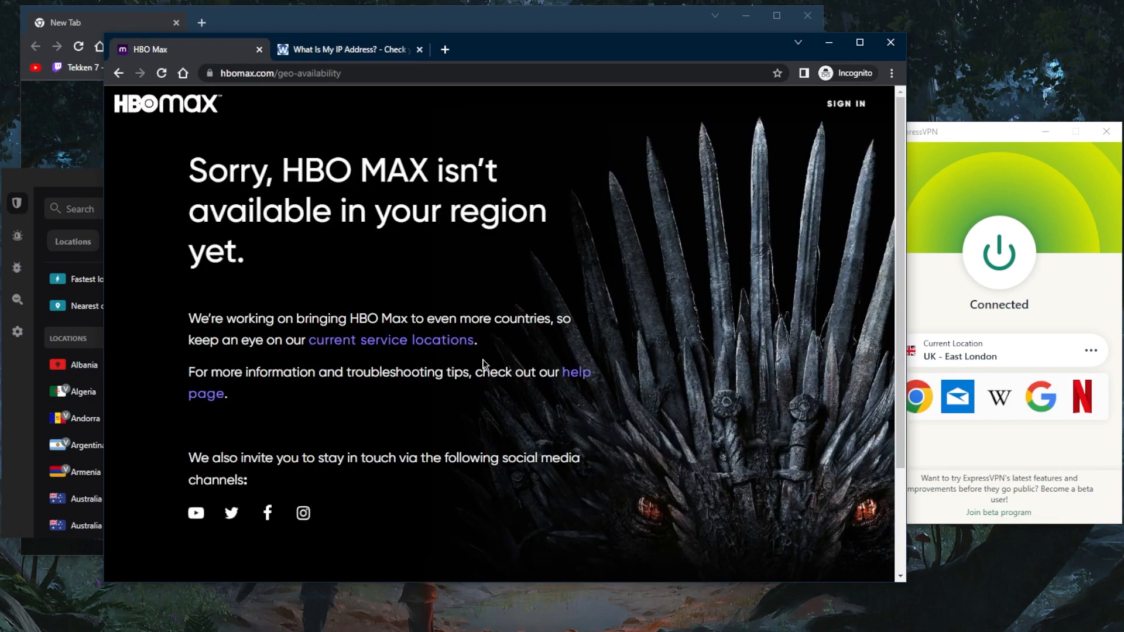
mouse_move(348, 272)
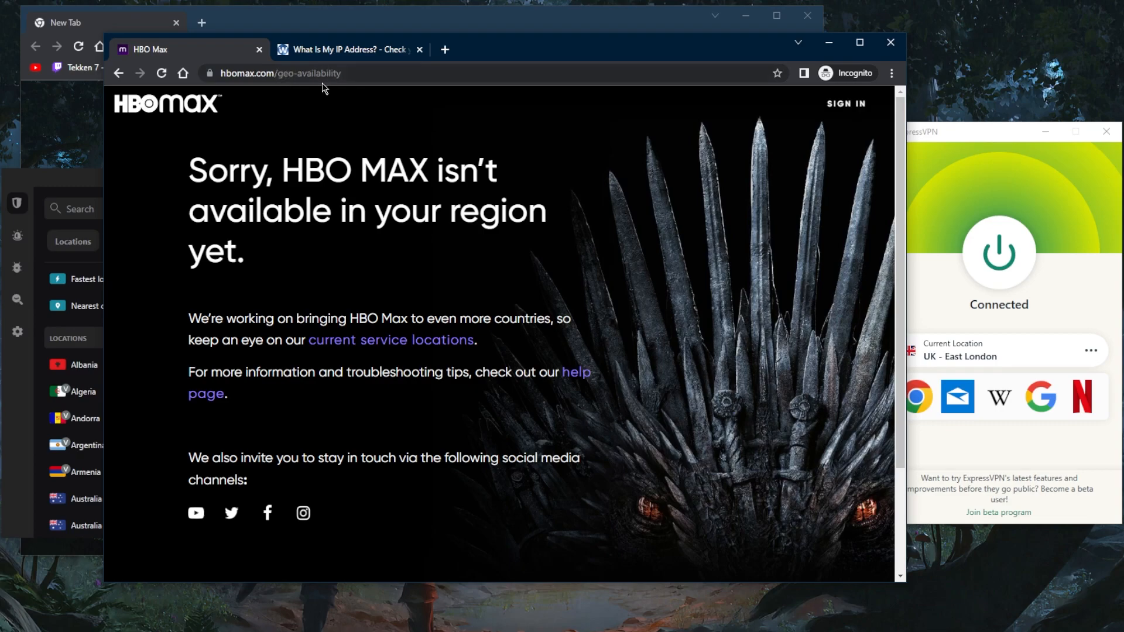
mouse_move(341, 252)
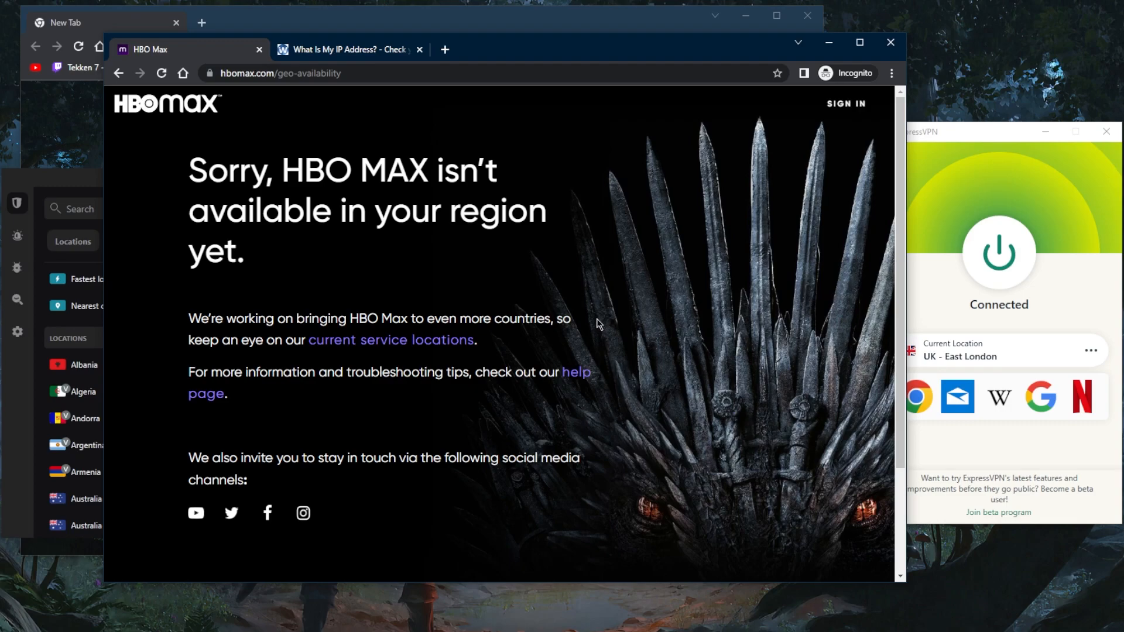
mouse_move(581, 295)
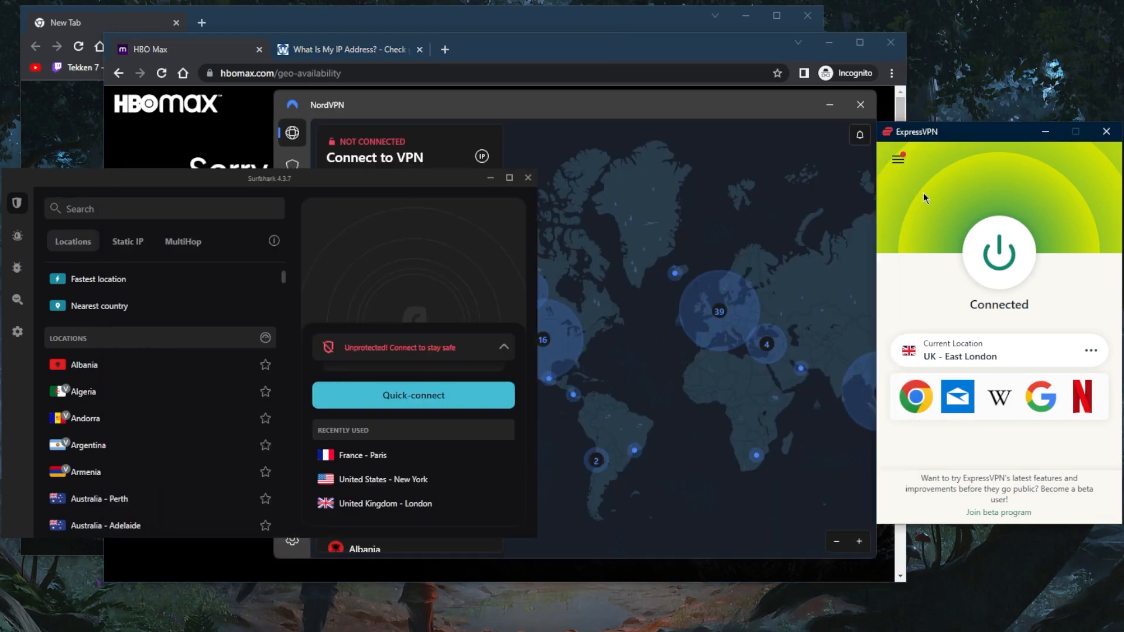
mouse_move(728, 248)
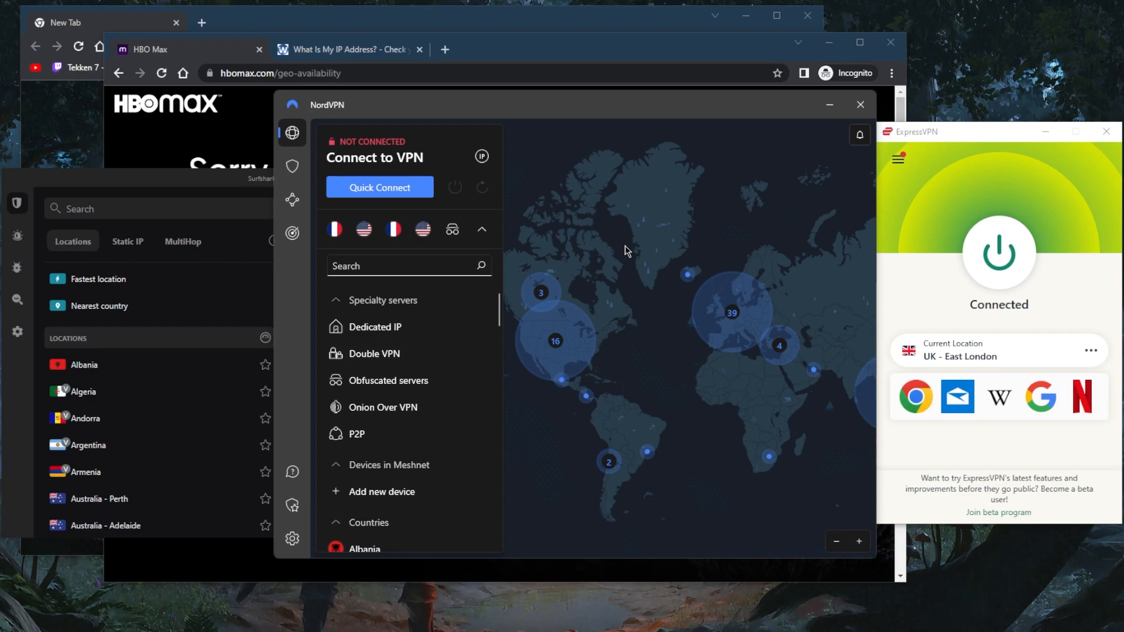
mouse_move(501, 282)
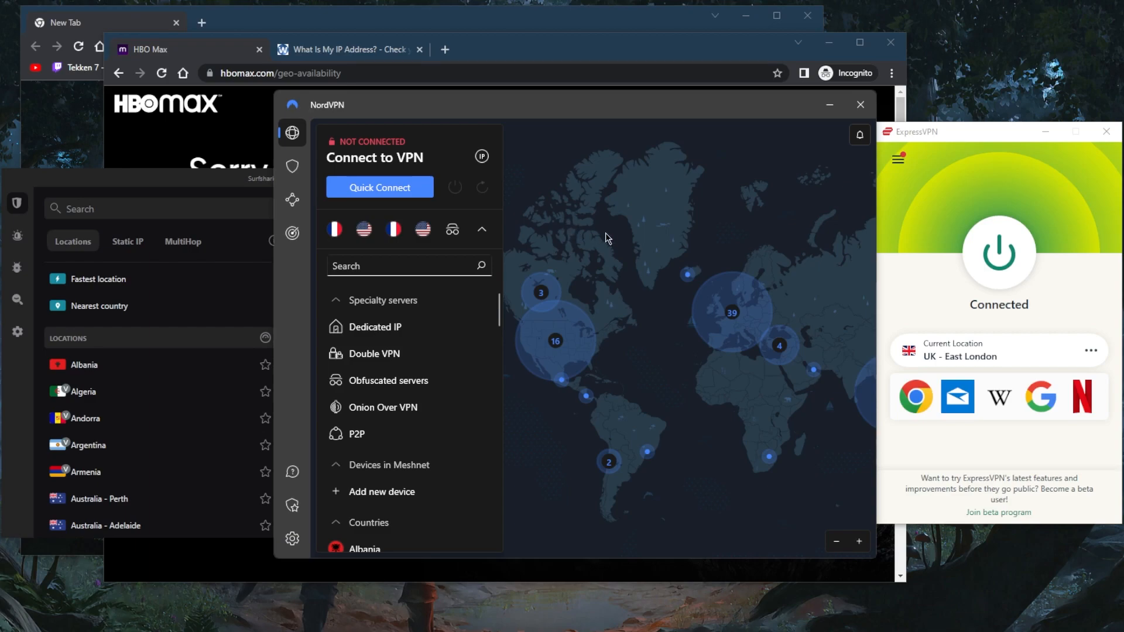
mouse_move(652, 242)
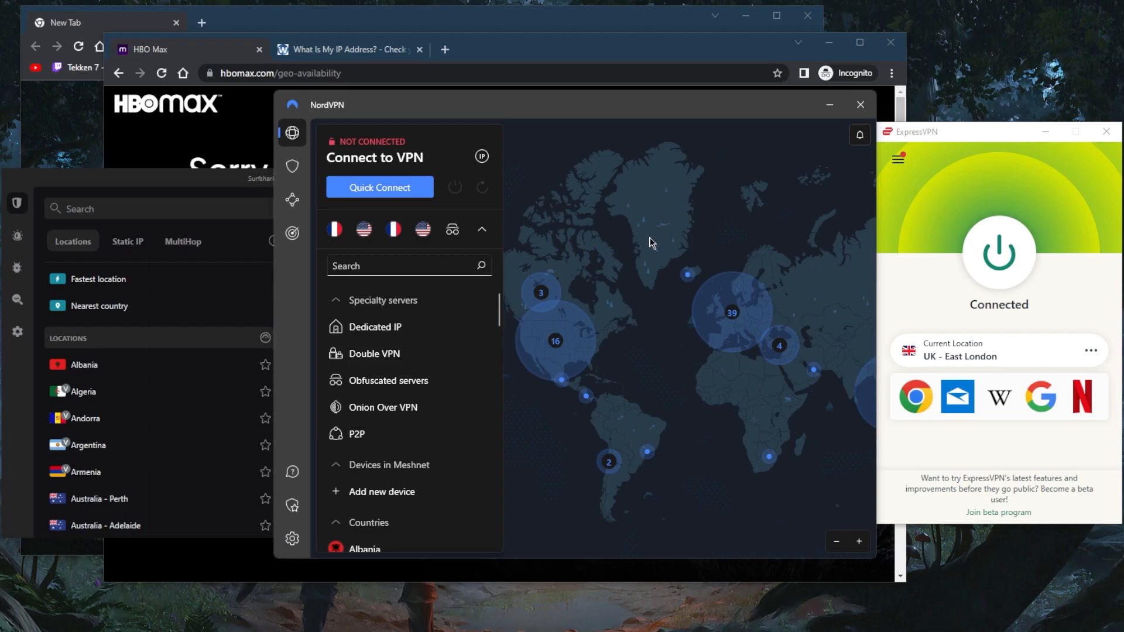
mouse_move(629, 237)
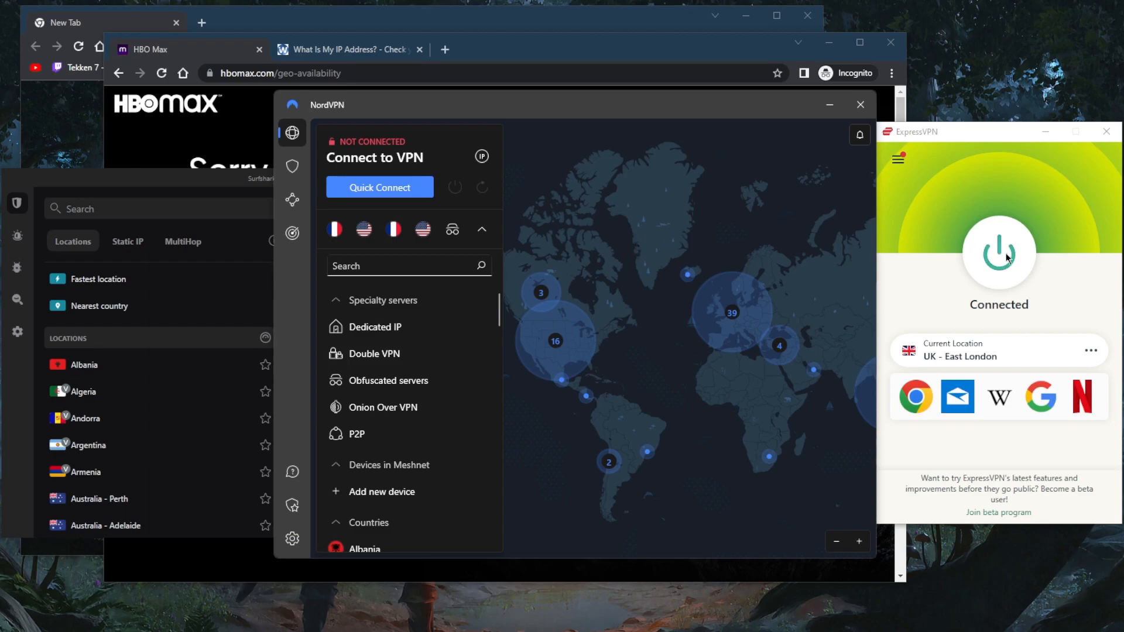
- Disconnect from the UK server and pick USA – Washington DC under All Locations > Americas > United States
click(997, 254)
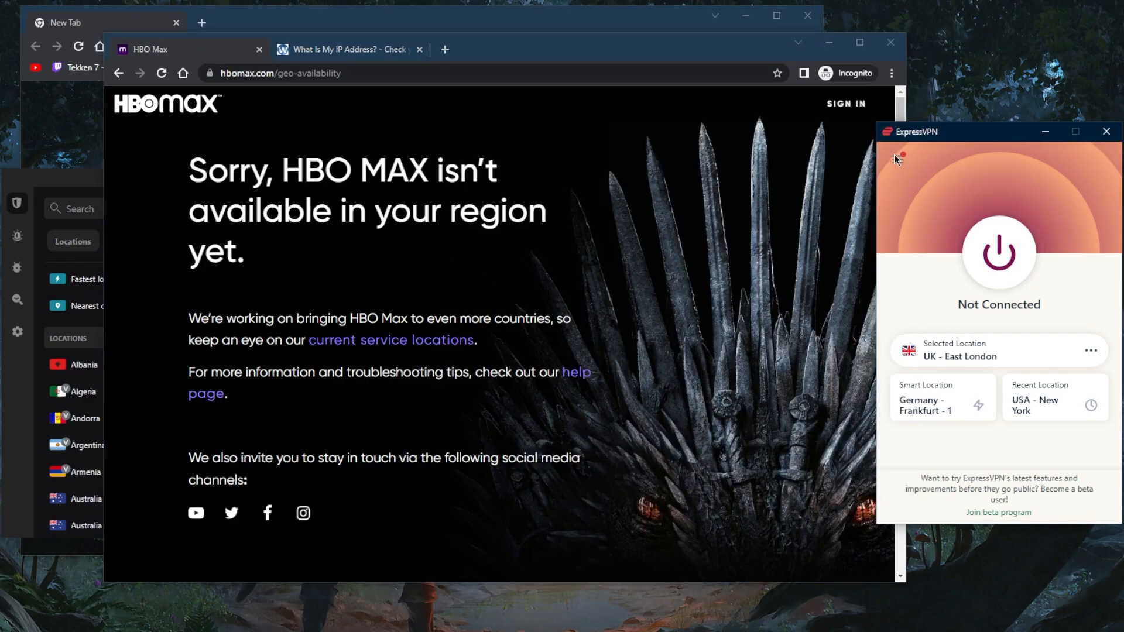
click(899, 157)
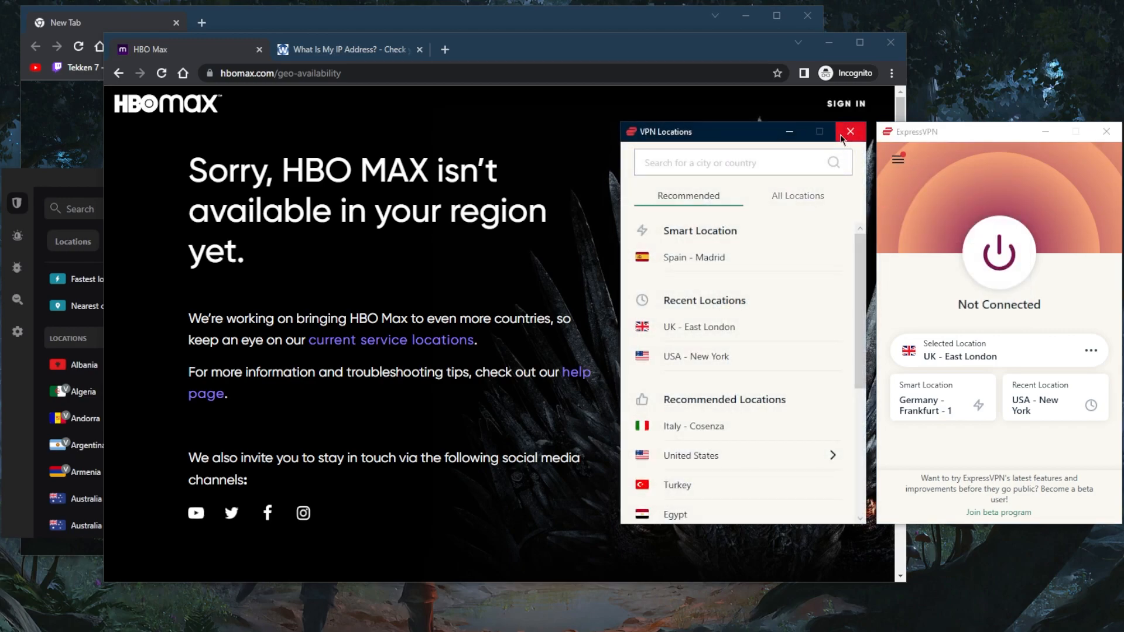
click(850, 132)
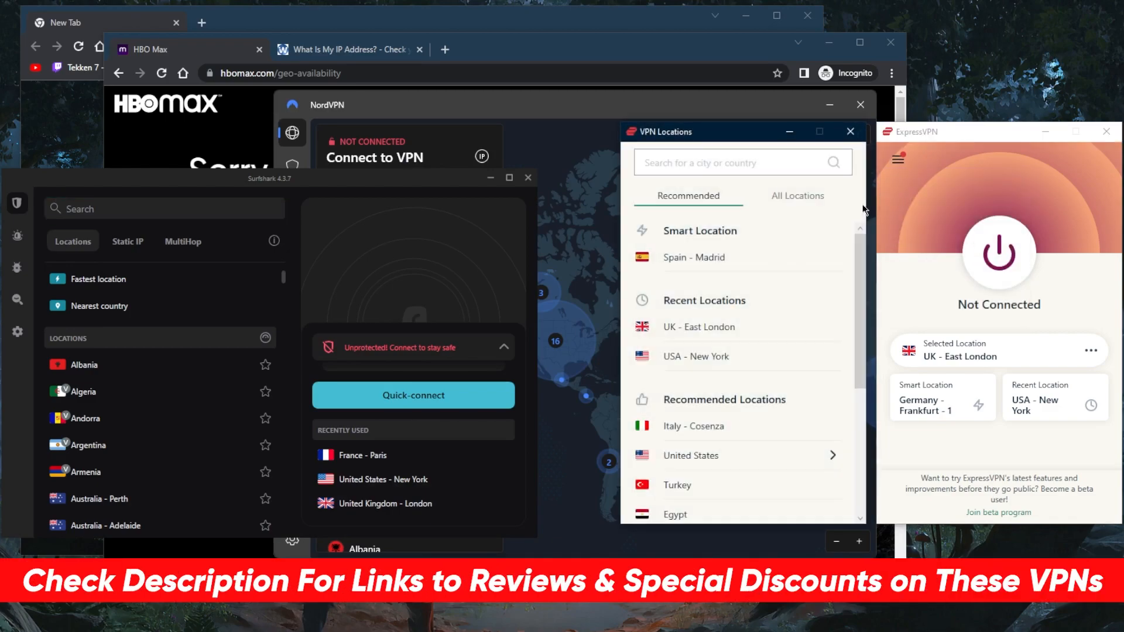
click(796, 196)
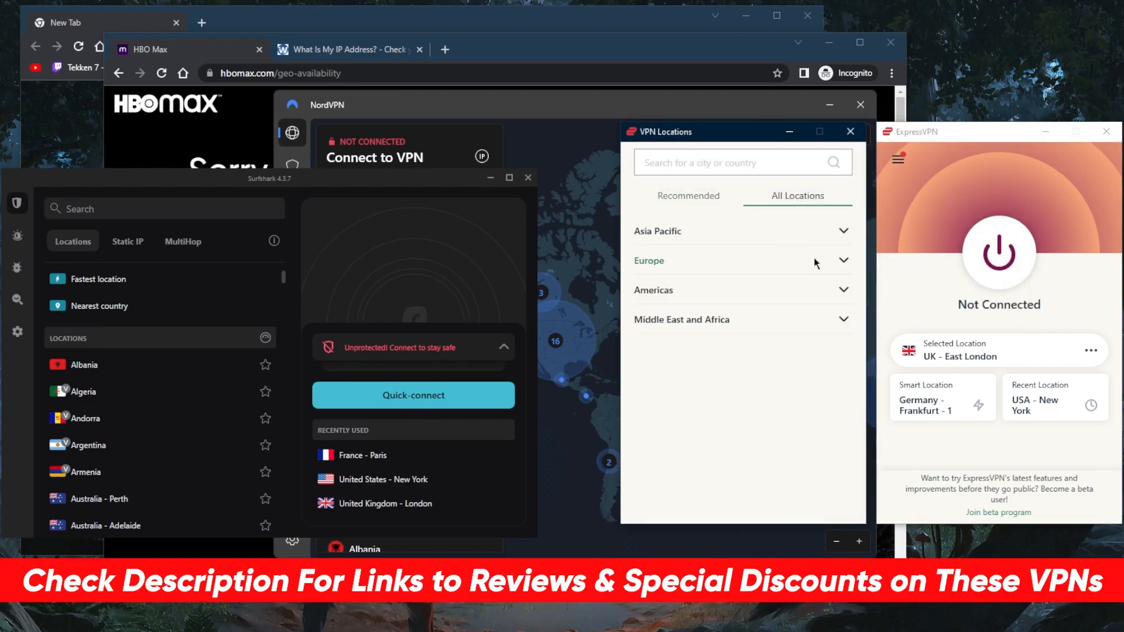
click(653, 290)
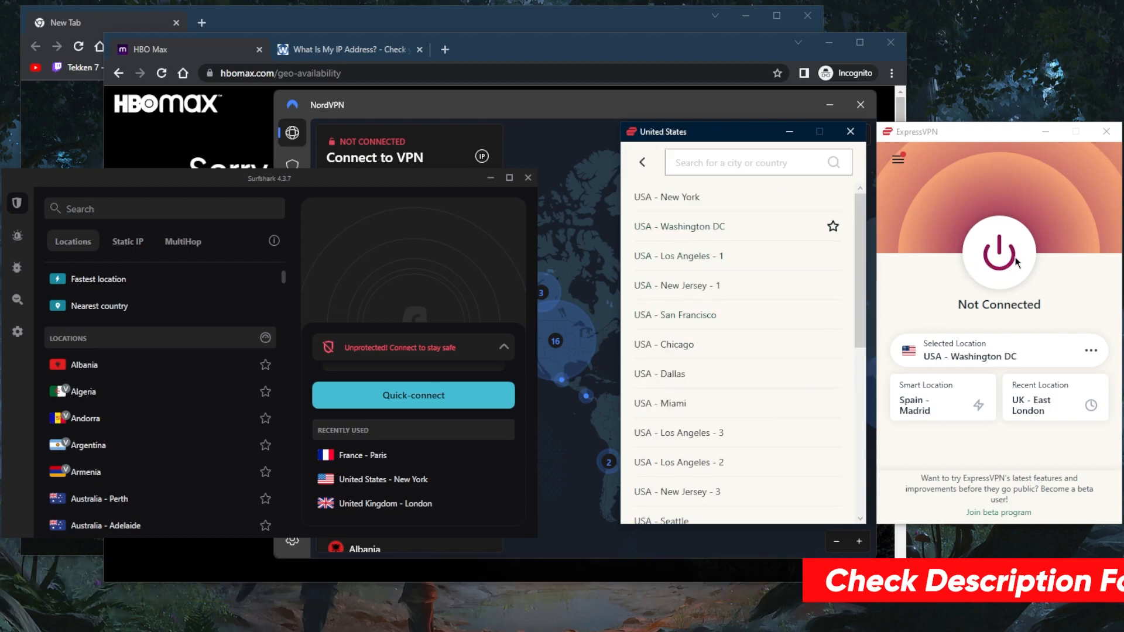
- Connect ExpressVPN to USA – Washington DC so hbomax.com shows its sign-up homepage
click(998, 253)
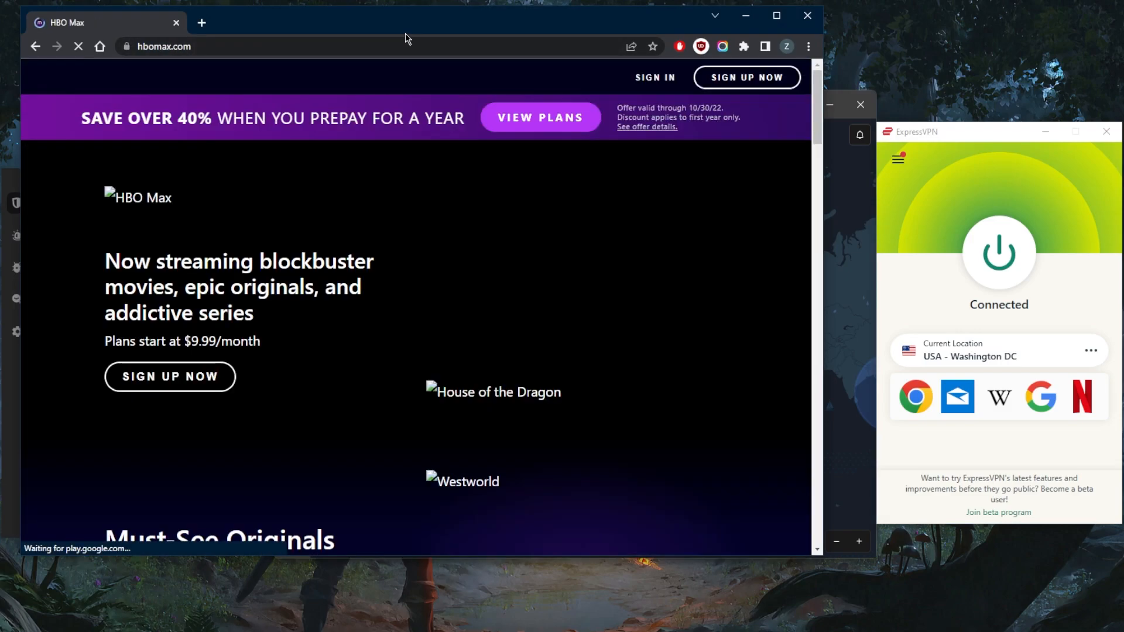
mouse_move(562, 214)
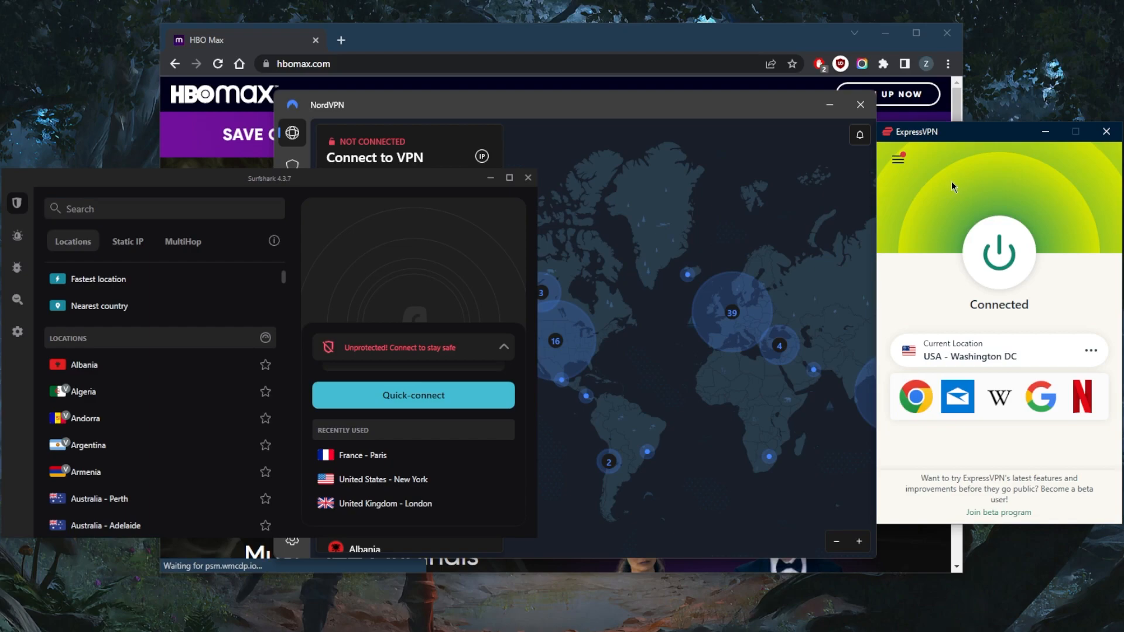
mouse_move(946, 179)
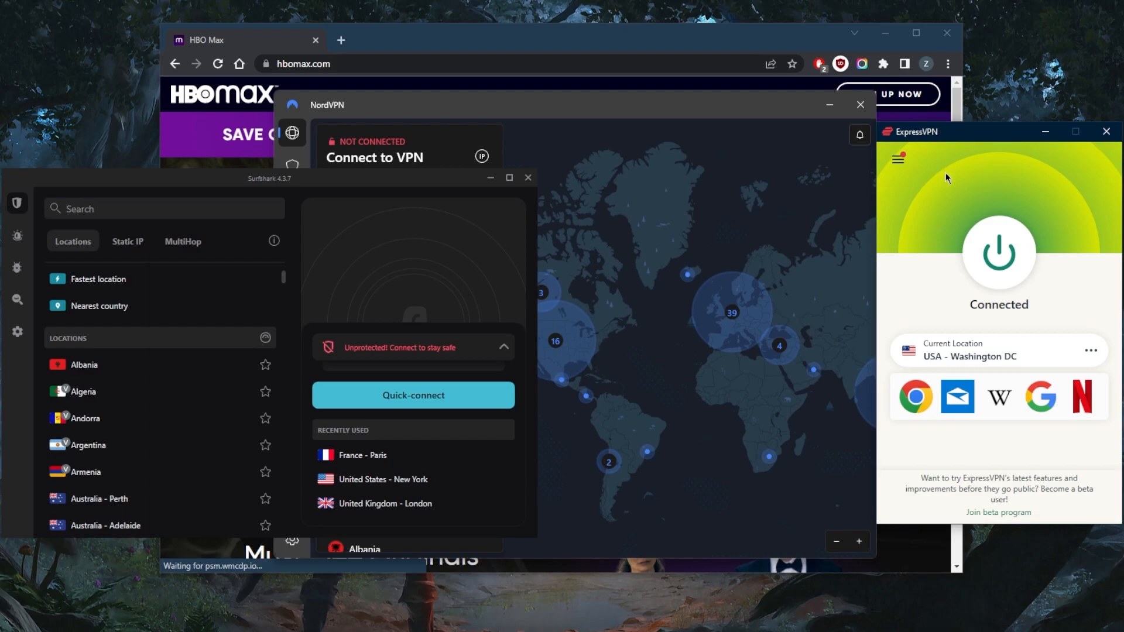
mouse_move(954, 180)
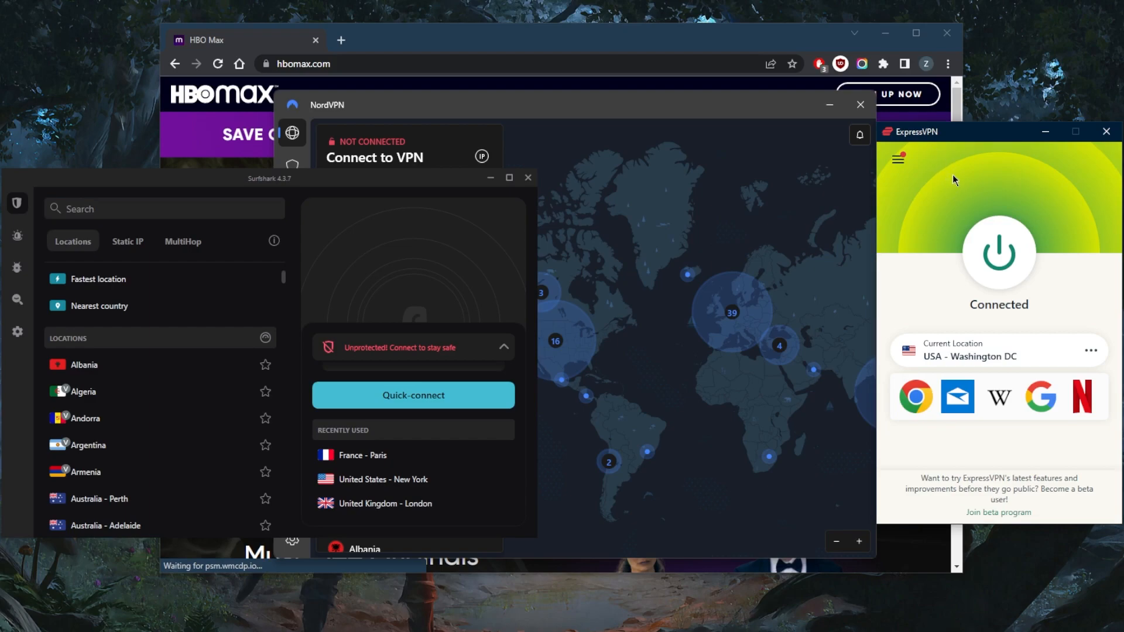
mouse_move(783, 192)
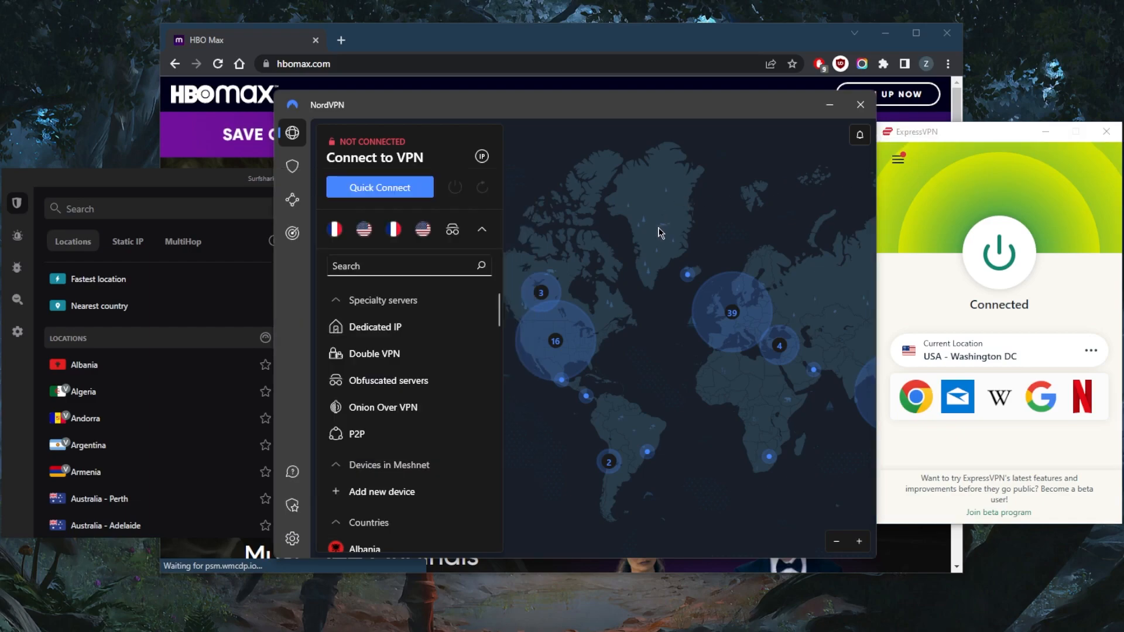
mouse_move(635, 260)
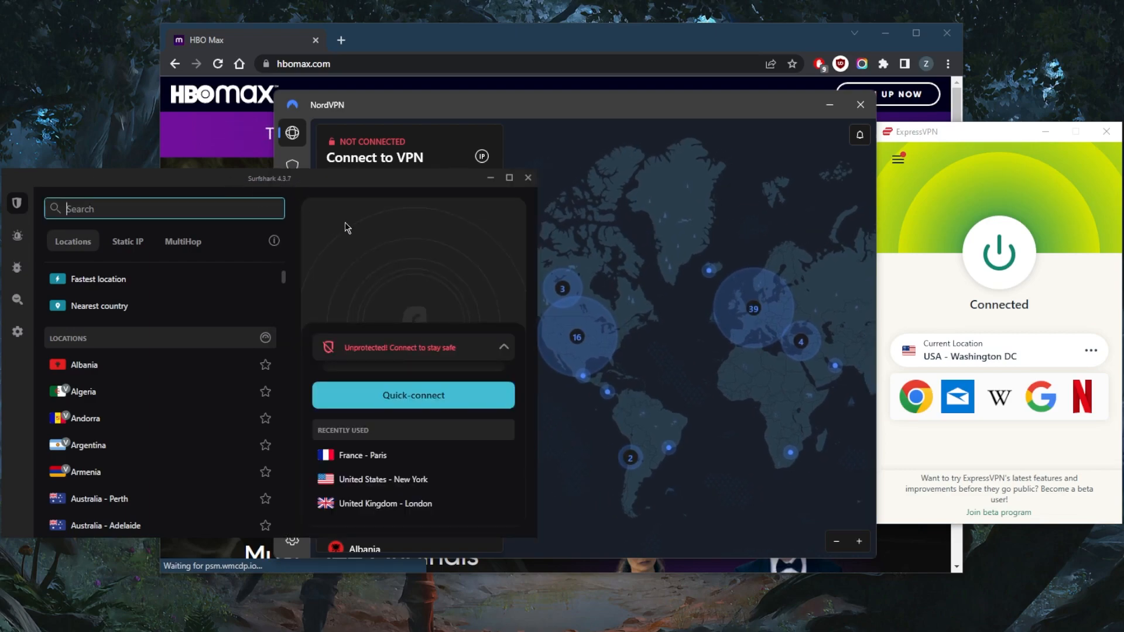
mouse_move(320, 291)
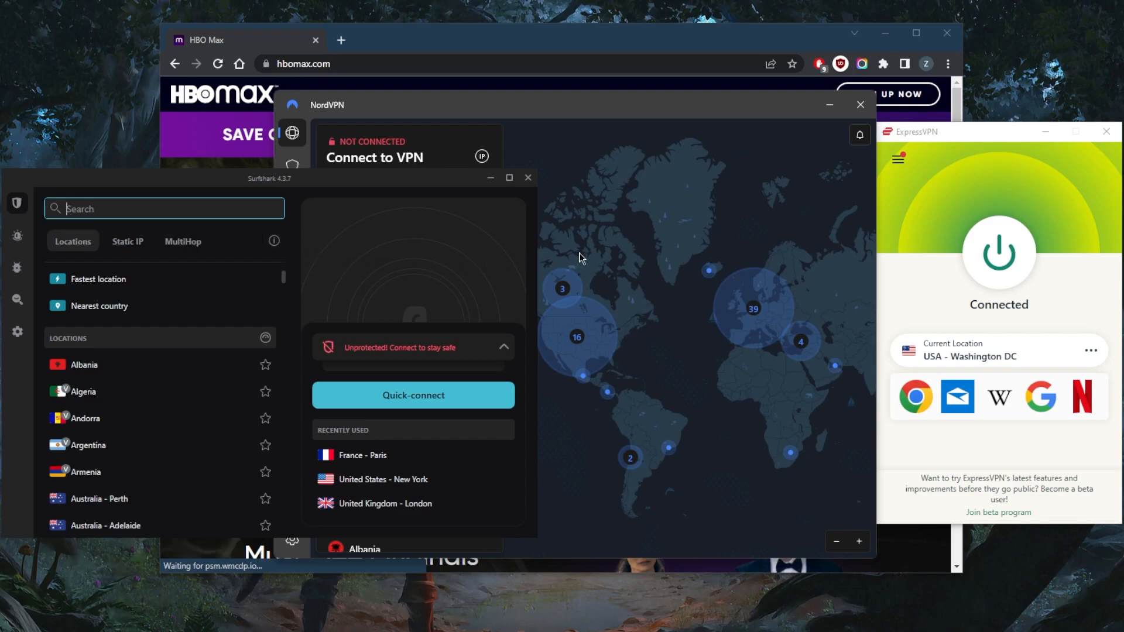
mouse_move(629, 291)
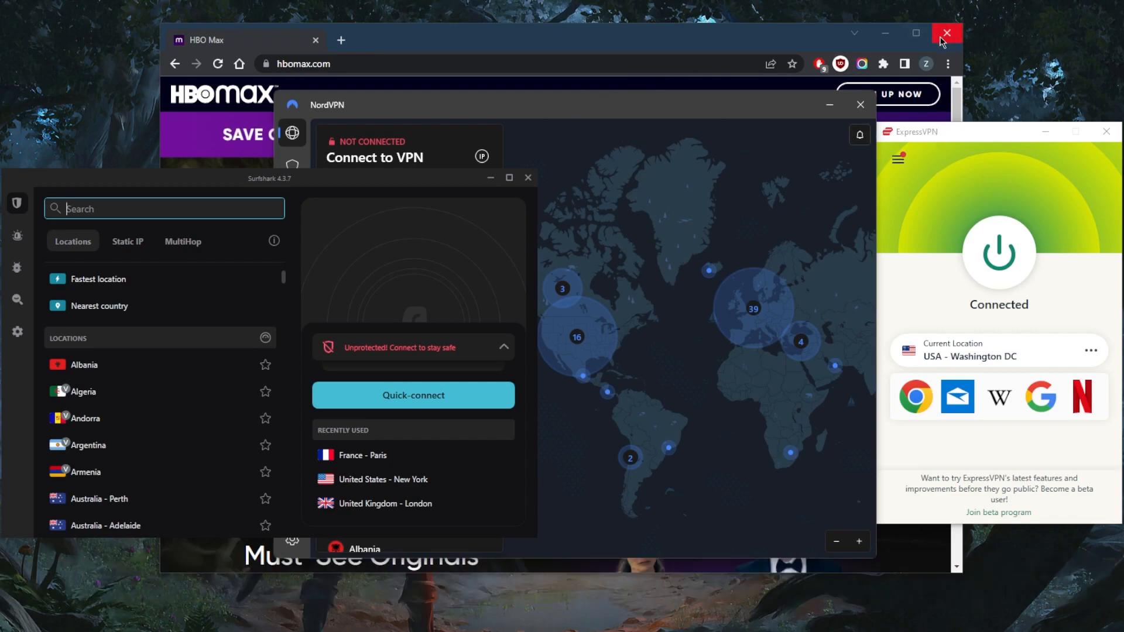
- Close the Chrome window showing HBO Max and disconnect ExpressVPN
click(946, 33)
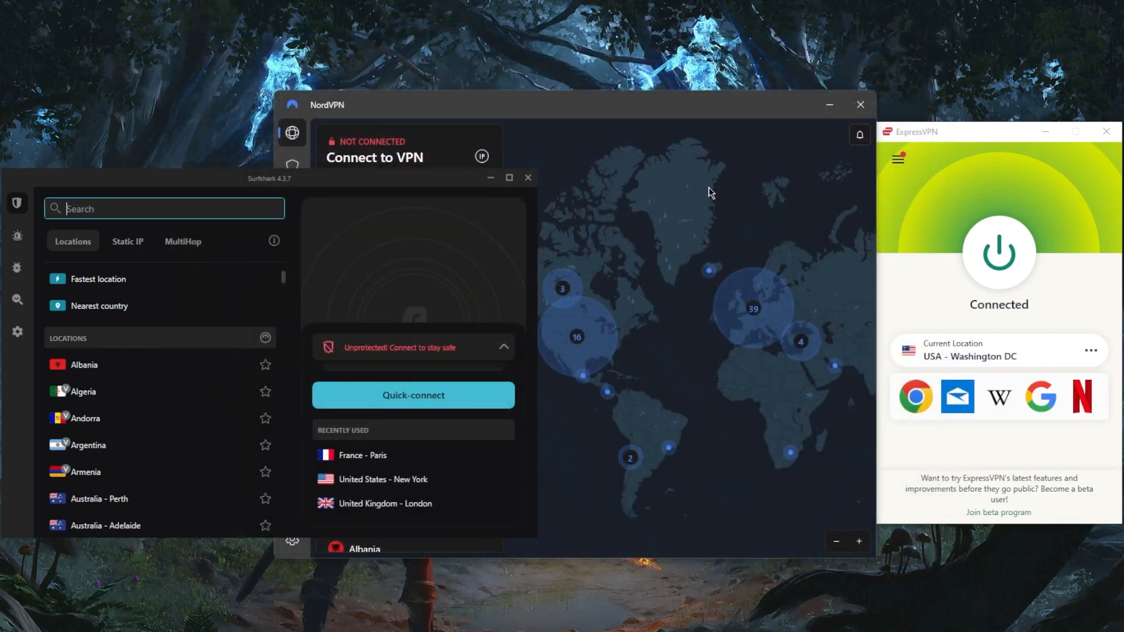
mouse_move(632, 220)
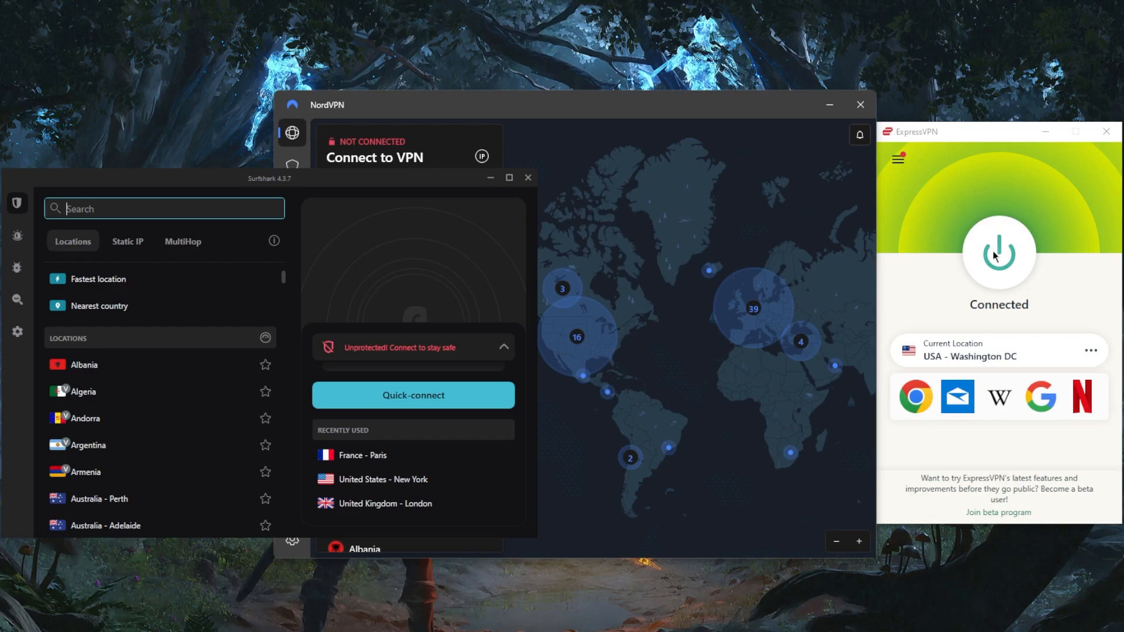
click(997, 253)
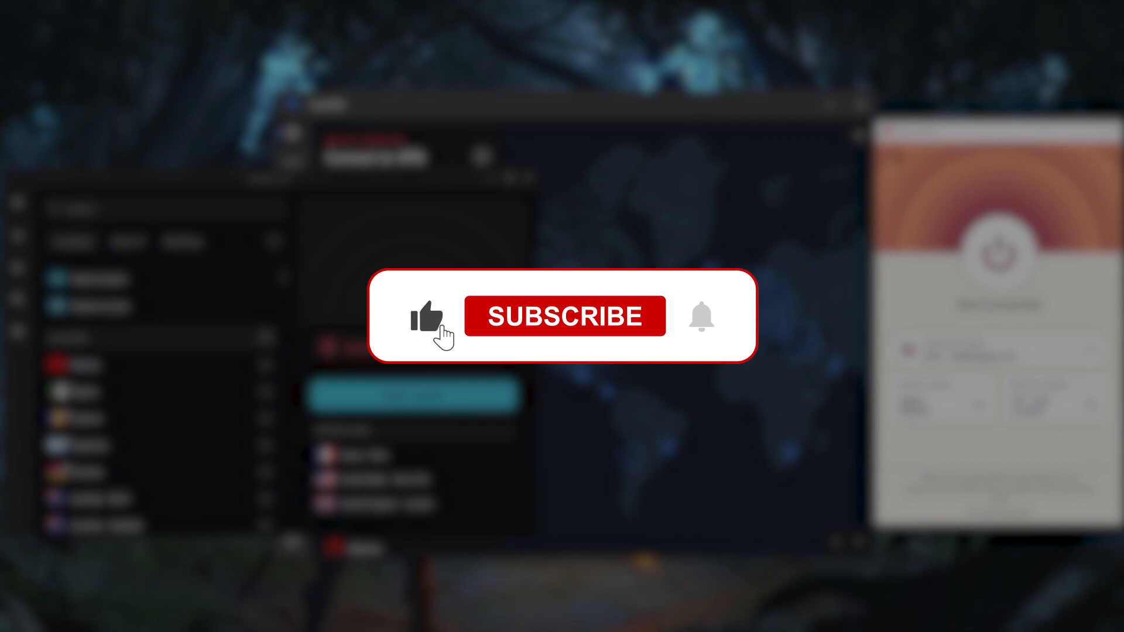
click(563, 316)
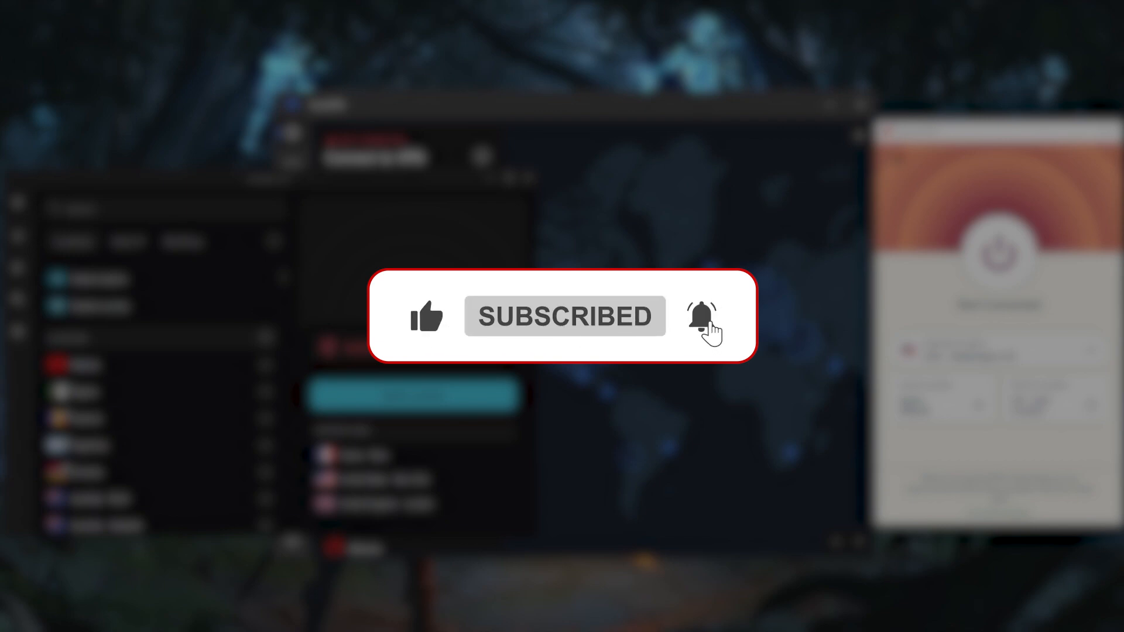